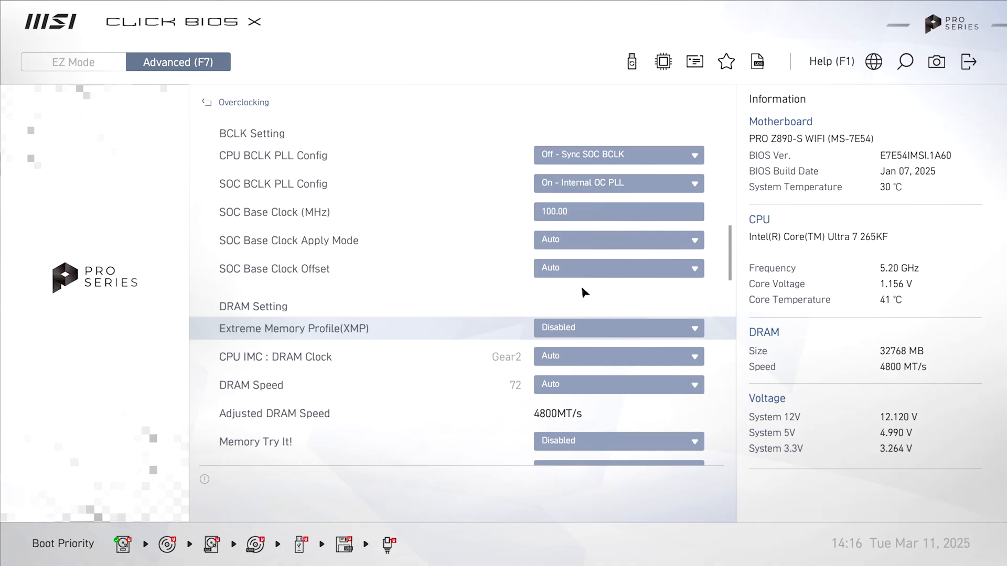
Step: Reopen the Overclocking settings in Advanced mode with OC Explore Mode at Expert
{"action": "left_click", "coordinate": [618, 328]}
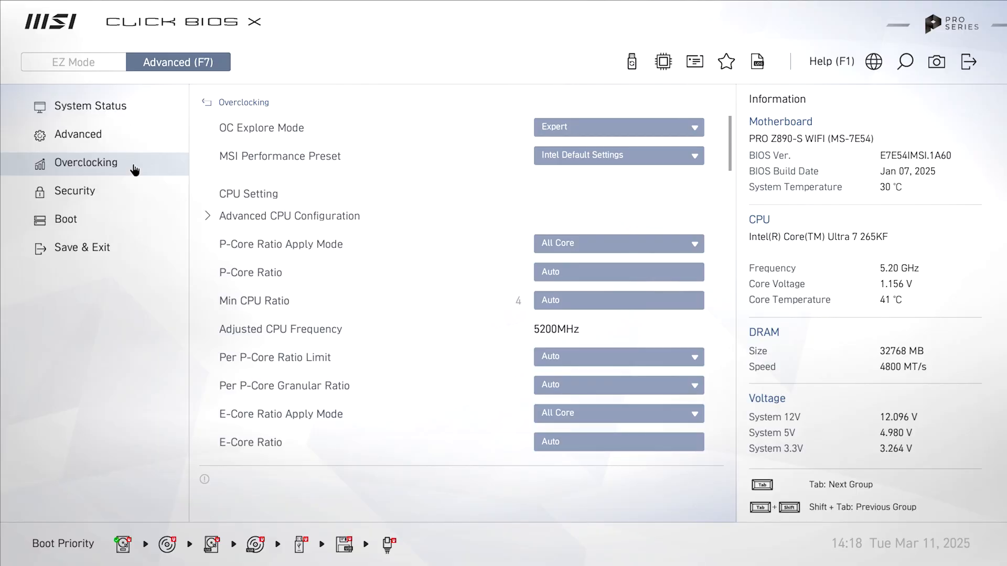
Step: Enable Extreme Memory Profile (XMP) under DRAM Setting, applying the DDR5 7000 MT/s profile
{"action": "scroll", "scroll_direction": "down", "scroll_amount": 3}
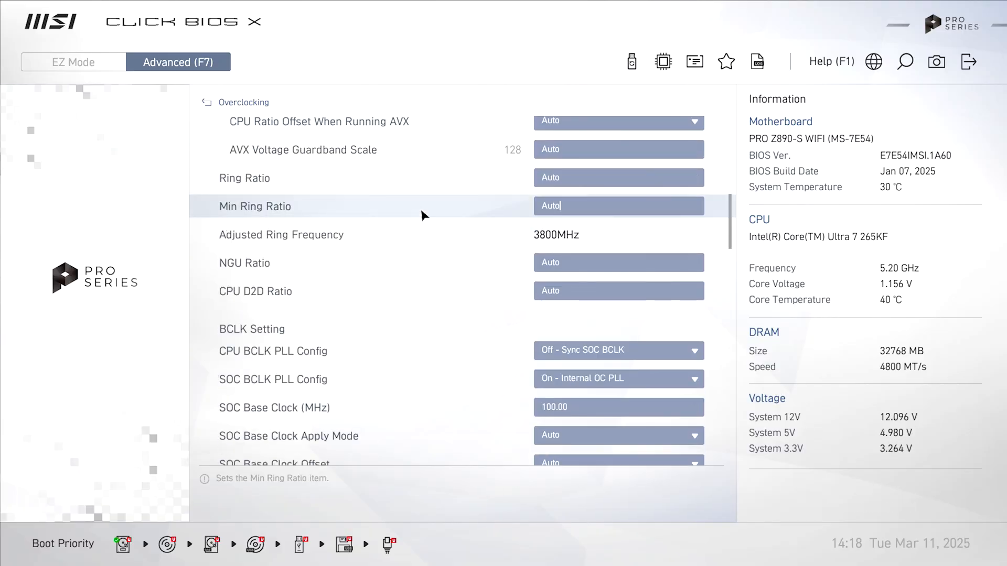
{"action": "scroll", "scroll_direction": "down", "scroll_amount": 3}
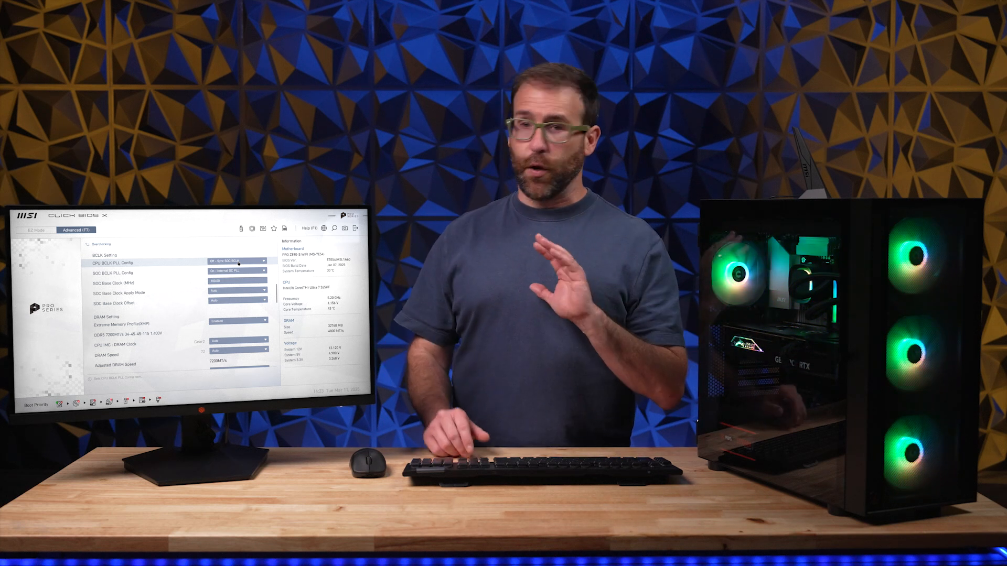
Step: Show PUMP_SYS Fan 1 in Hardware Monitor at its fixed 100% PWM speed
{"action": "left_click", "coordinate": [37, 230]}
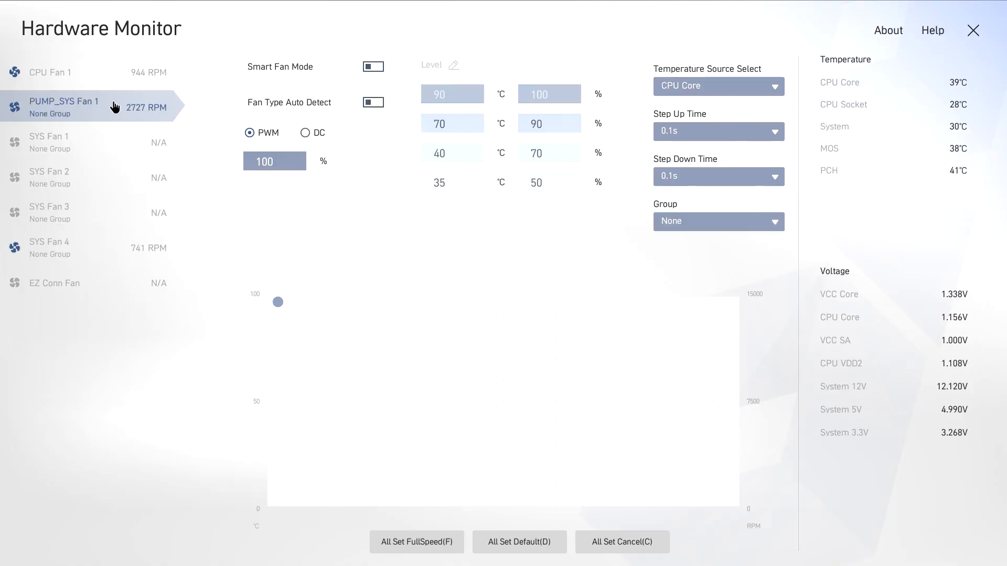
Step: Close Hardware Monitor, save and exit BIOS, and reach the NVIDIA Game Ready Driver 572.70 page
{"action": "left_click", "coordinate": [64, 71]}
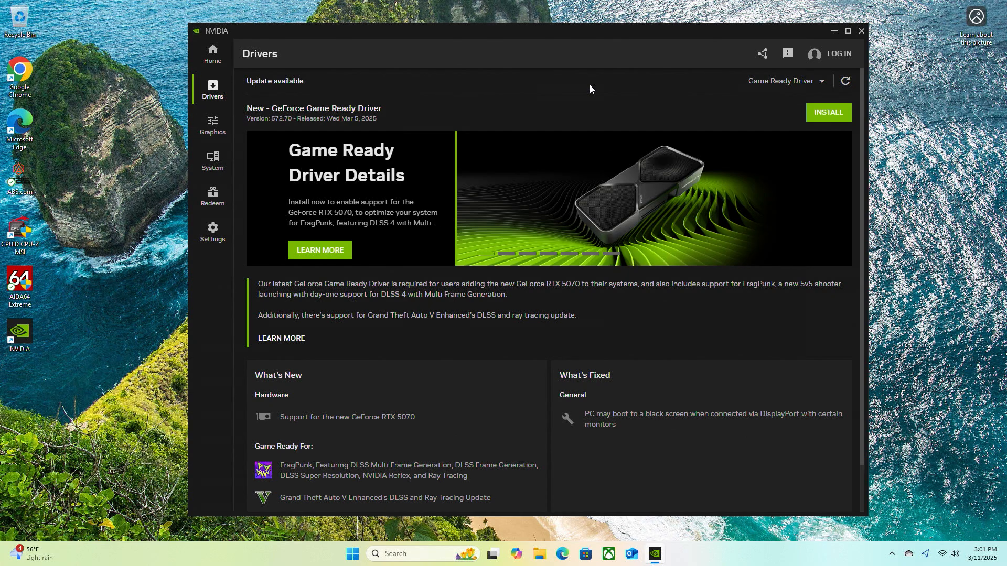
Step: Close the NVIDIA App and bring up the Windows Start menu
{"action": "left_click", "coordinate": [364, 553]}
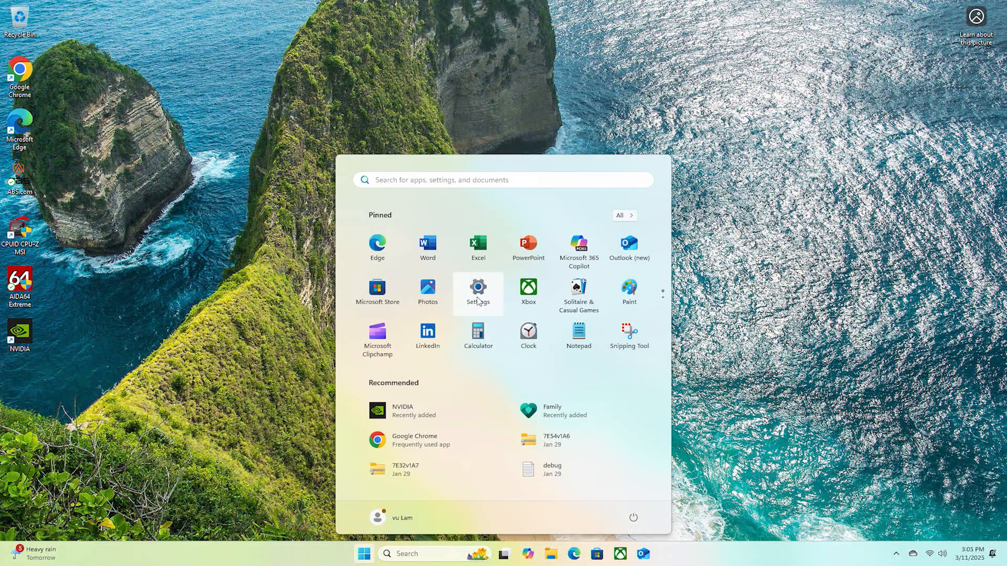
Step: Launch Windows Settings and show the Gaming page with Game Bar, Captures and Game Mode
{"action": "left_click", "coordinate": [478, 289]}
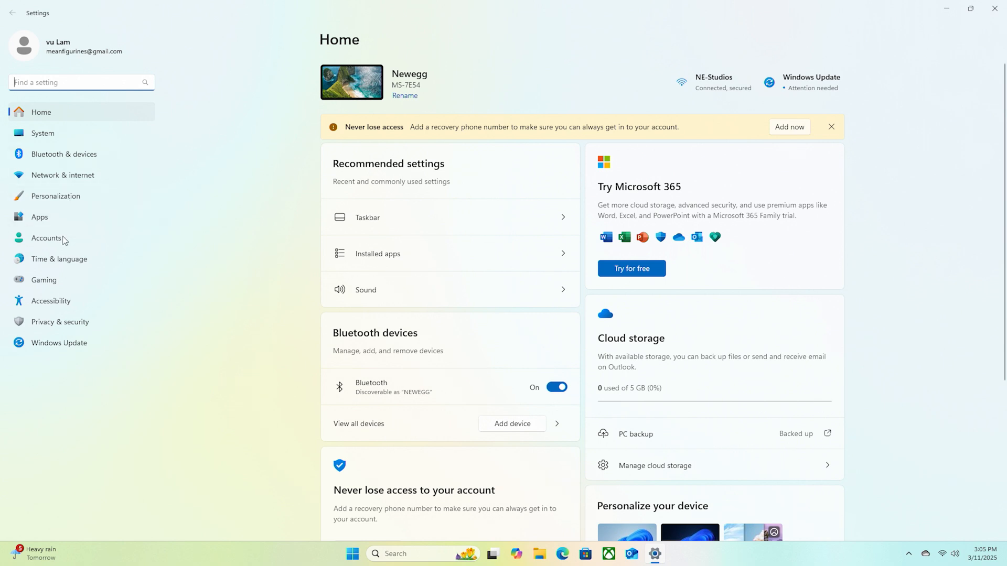
{"action": "left_click", "coordinate": [45, 280]}
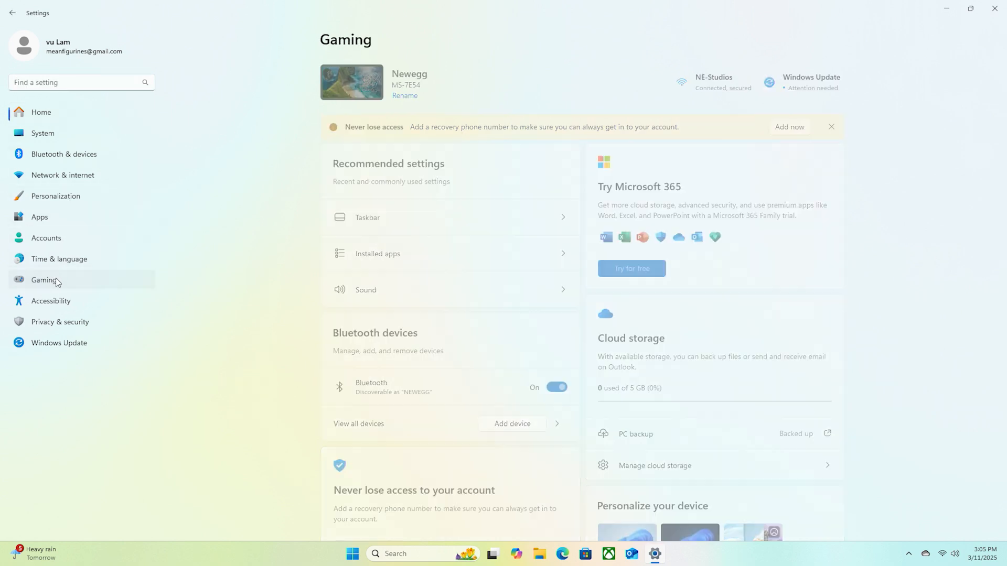
{"action": "left_click", "coordinate": [44, 278]}
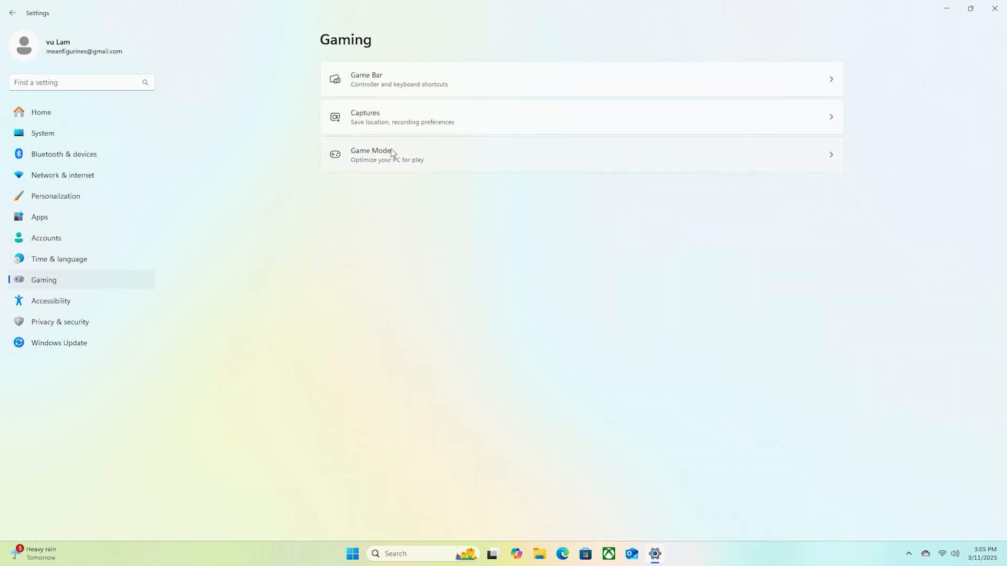